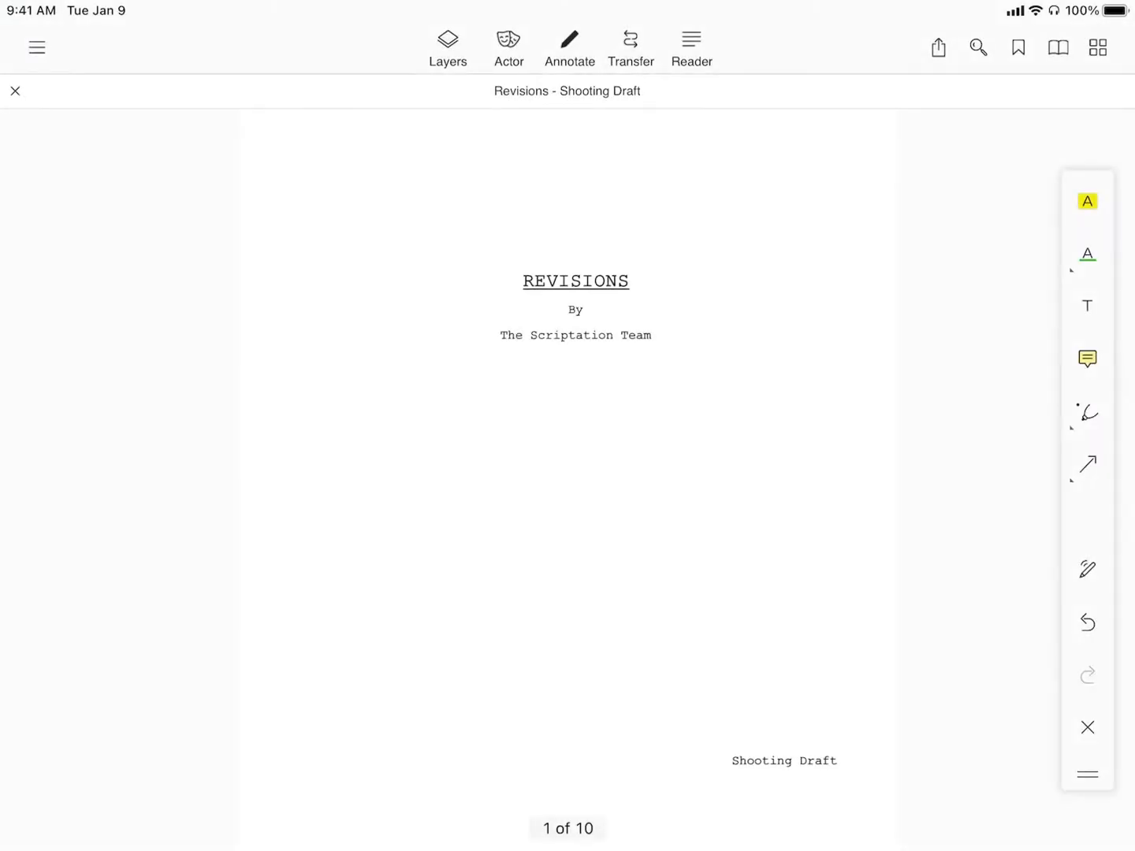
Step: Open the page thumbnail grid, filter to annotated and bookmarked pages, then show all pages
click(1096, 48)
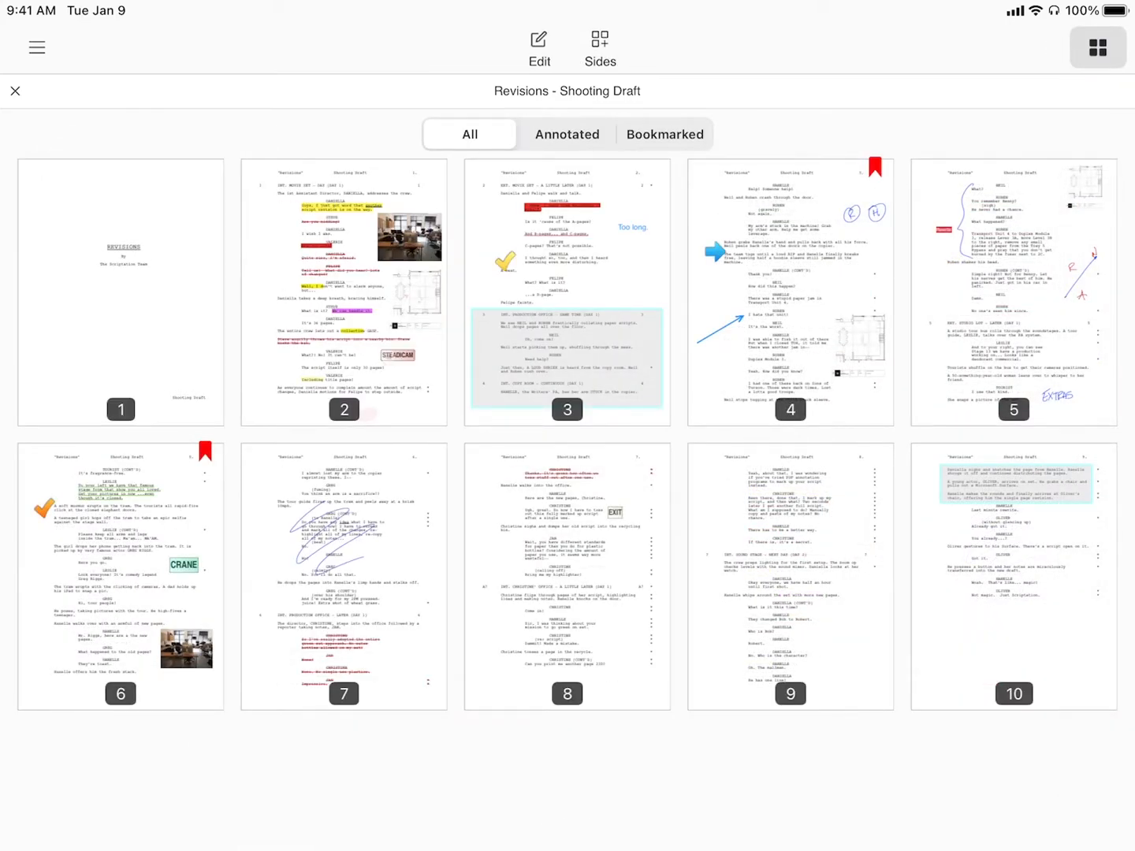
click(567, 133)
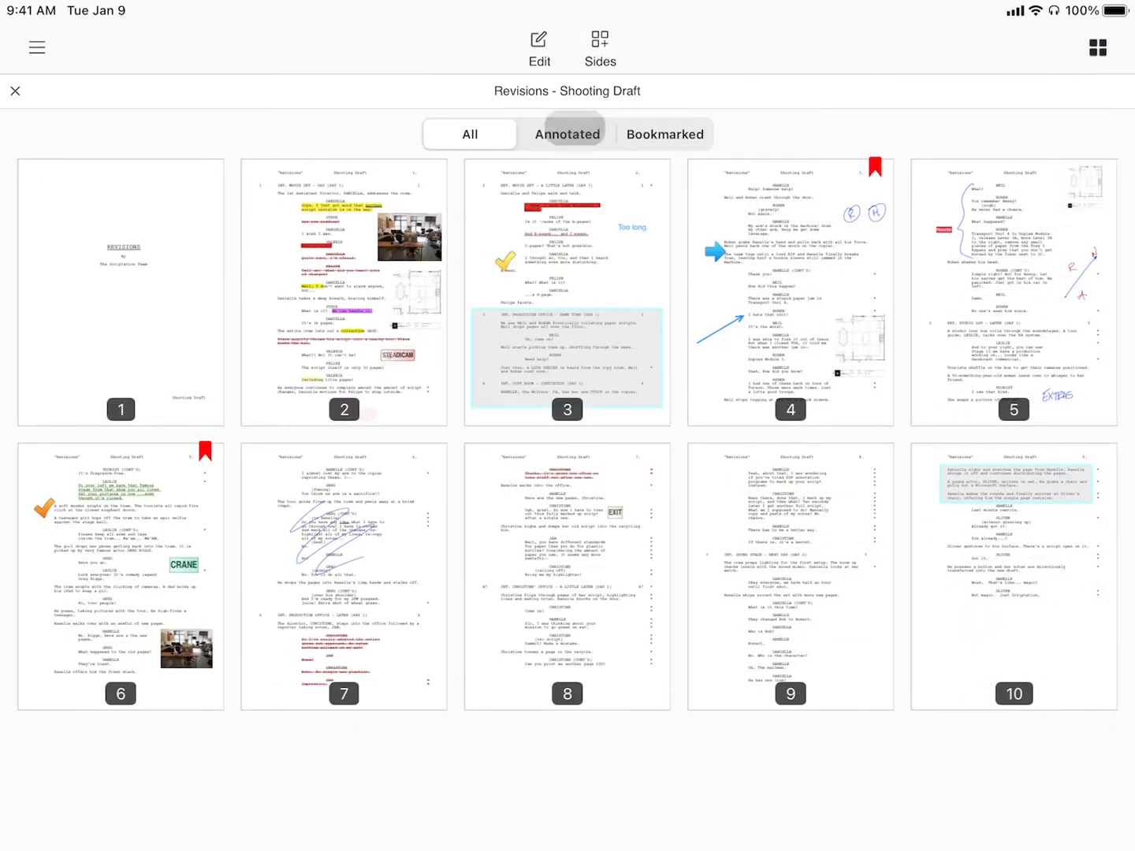
click(664, 134)
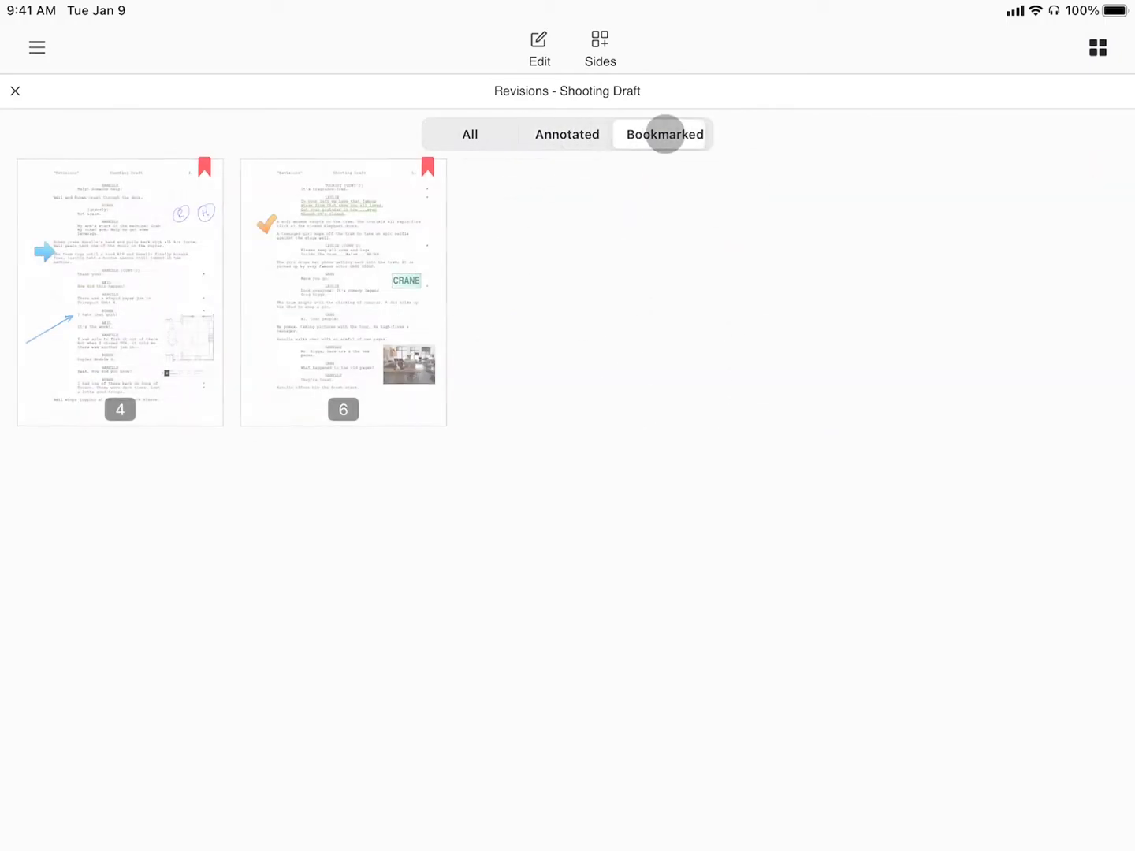
click(468, 134)
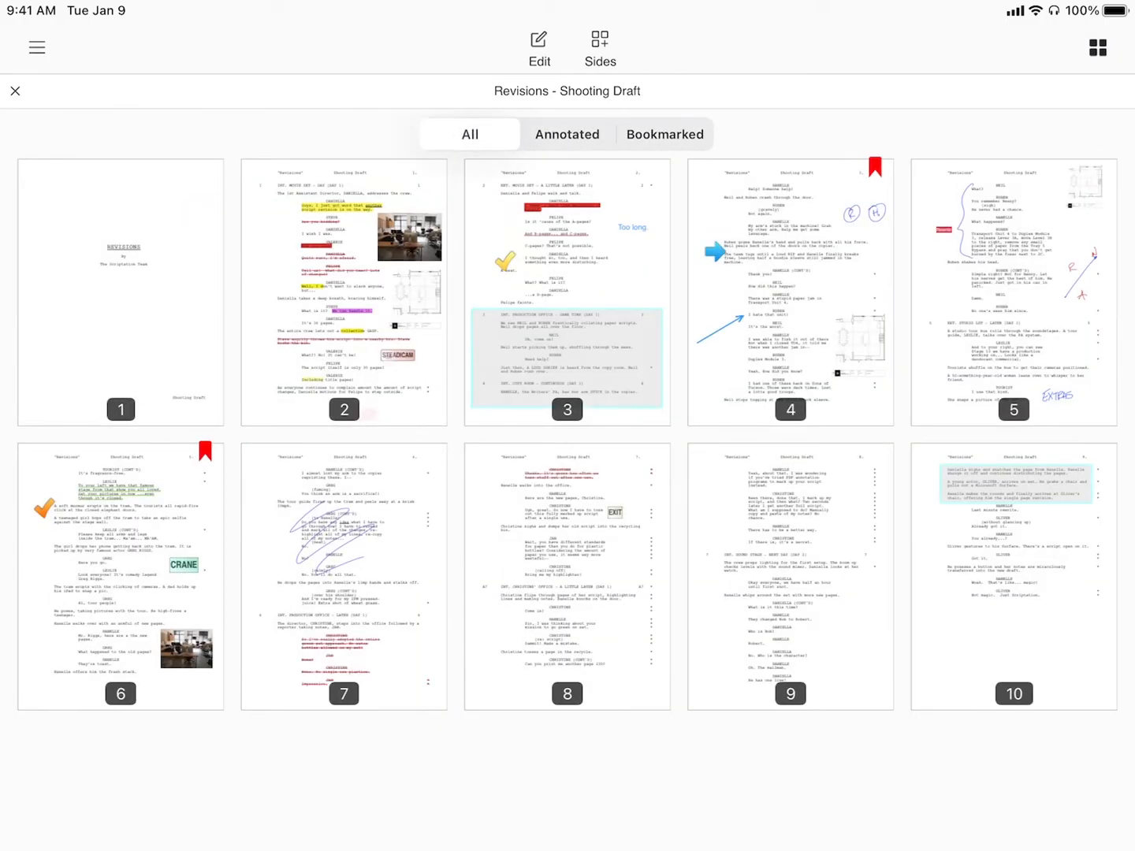
Step: In the page editor, add a new page taken from the Set-Plan source document
click(539, 47)
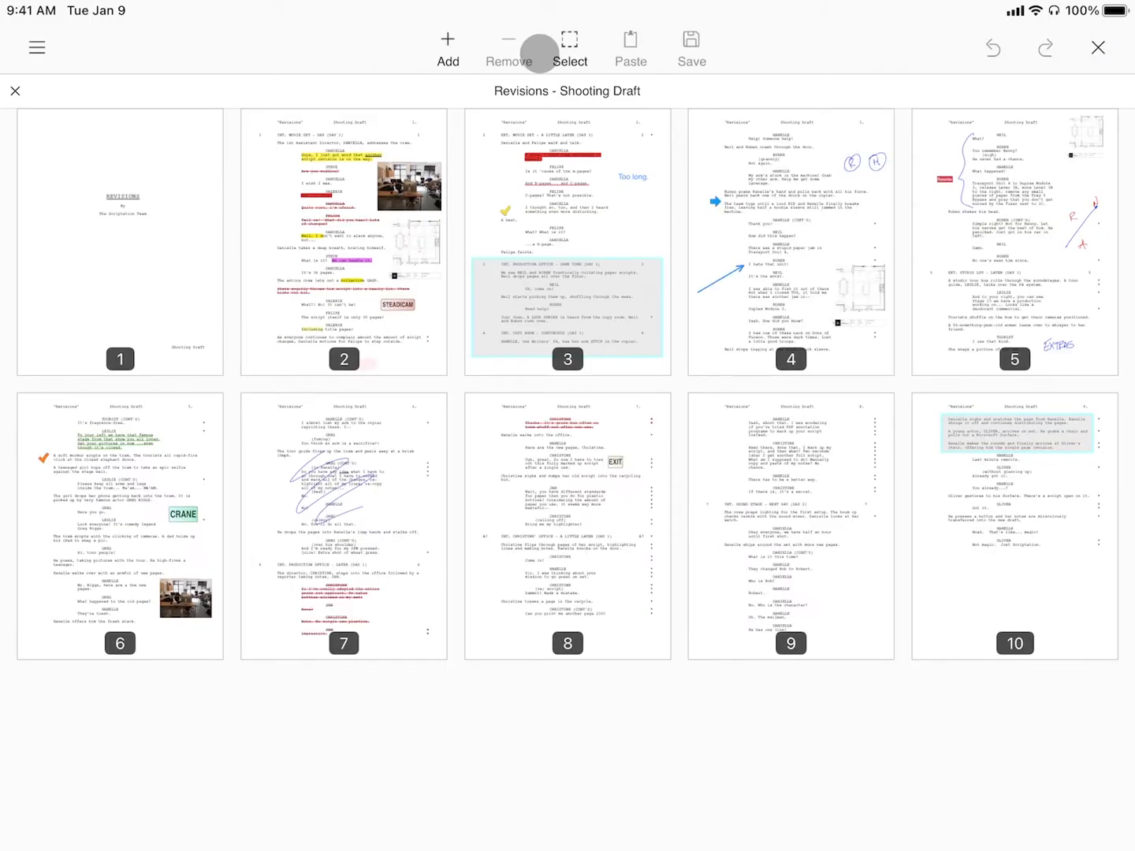
click(447, 46)
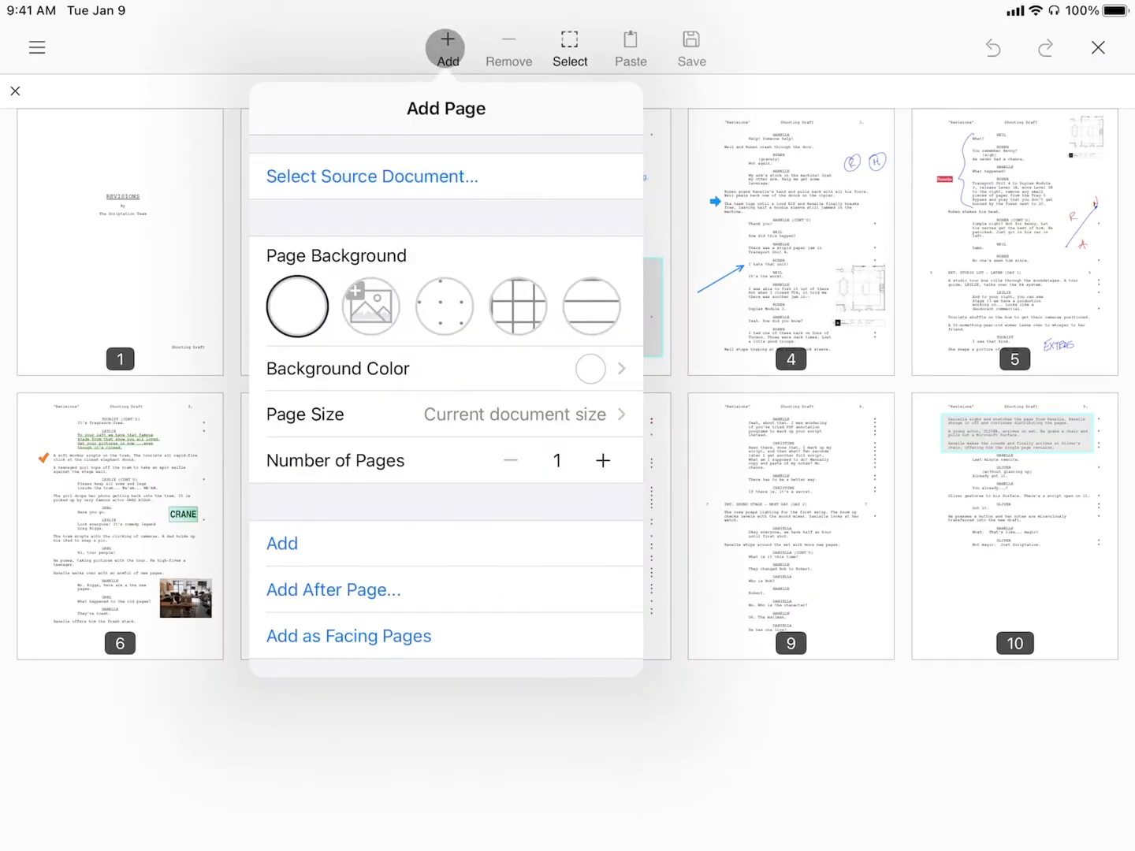
click(370, 306)
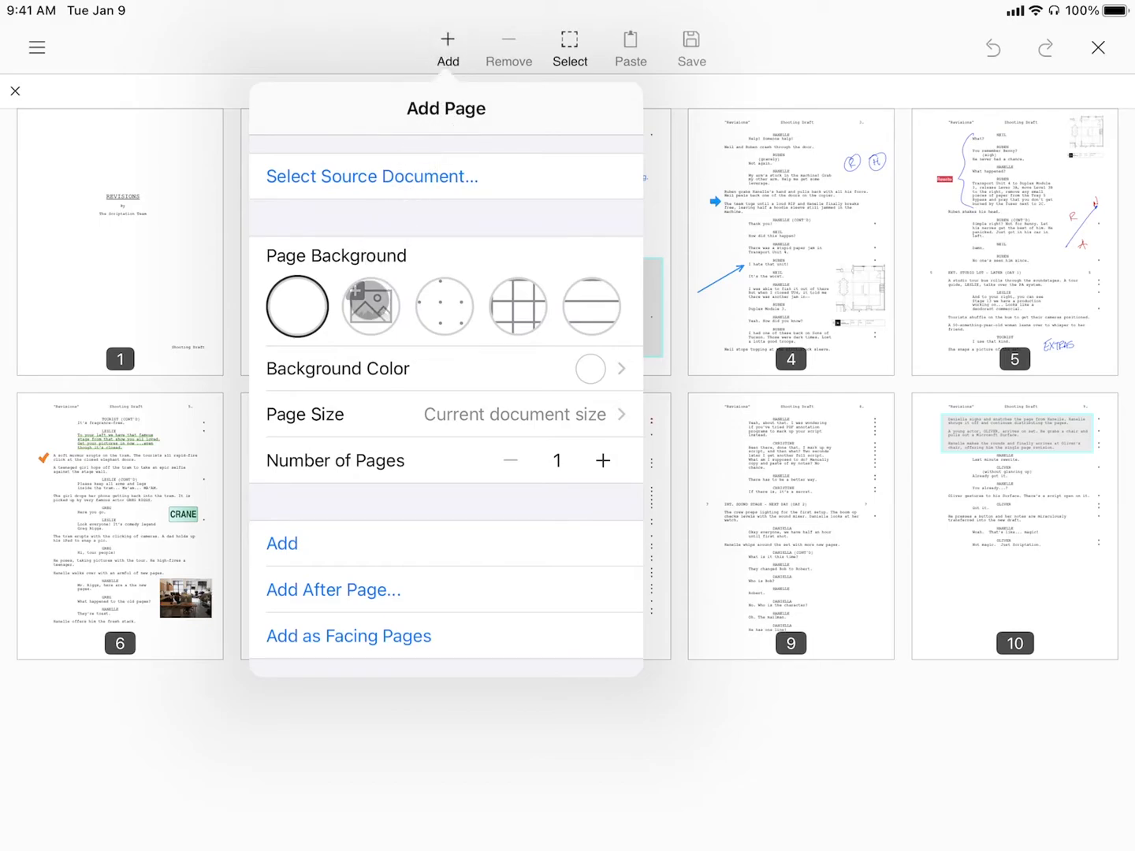
click(370, 306)
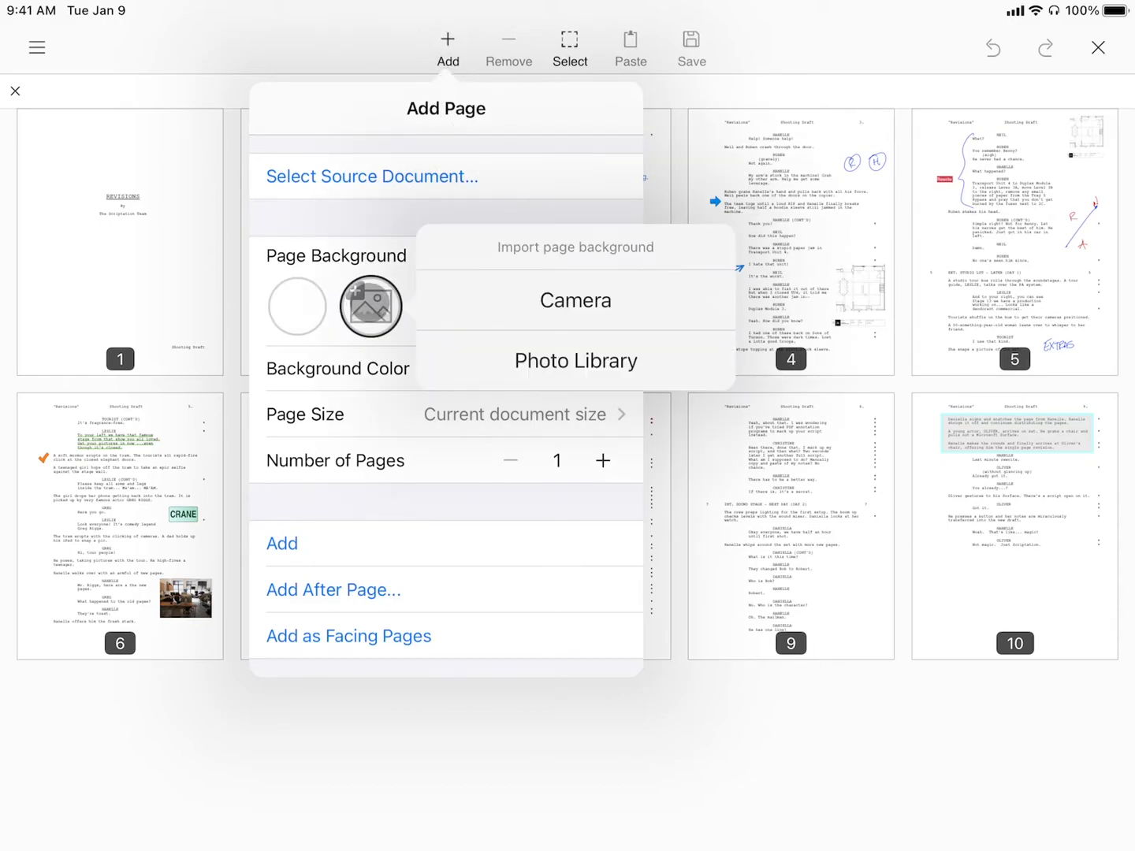
click(371, 175)
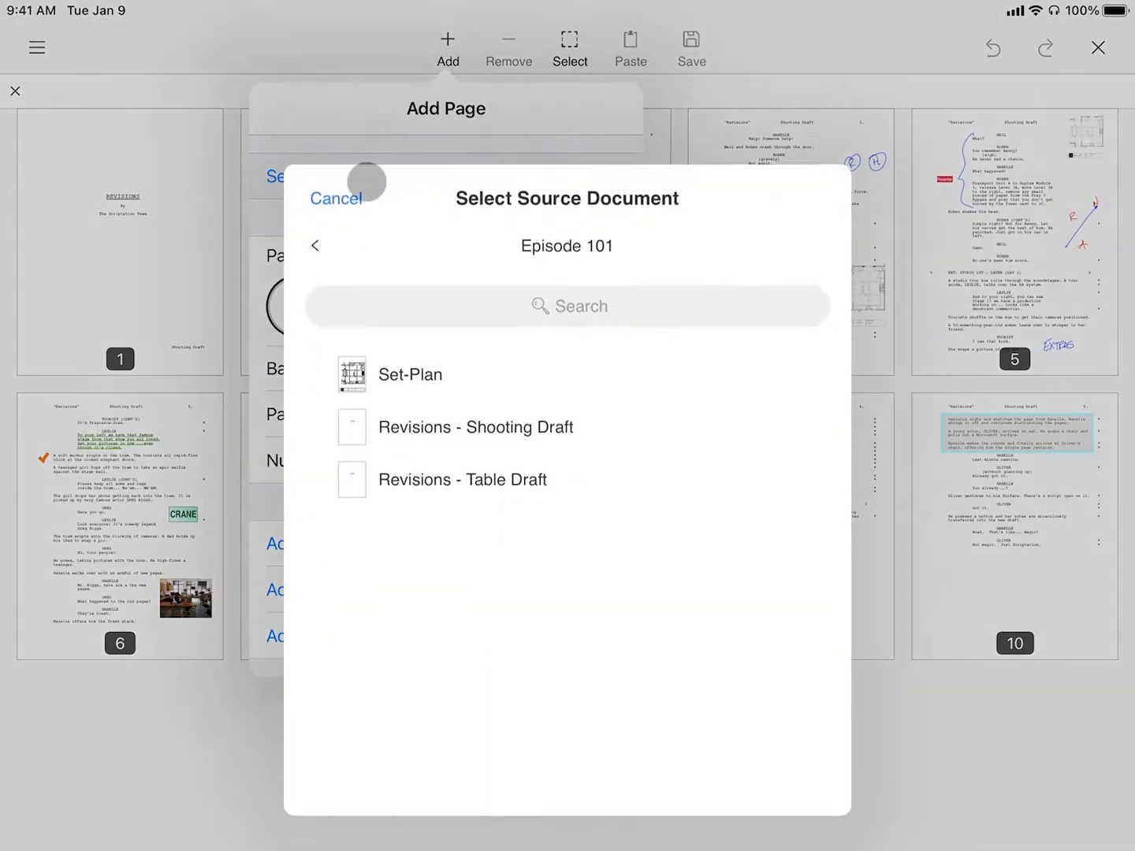
click(410, 374)
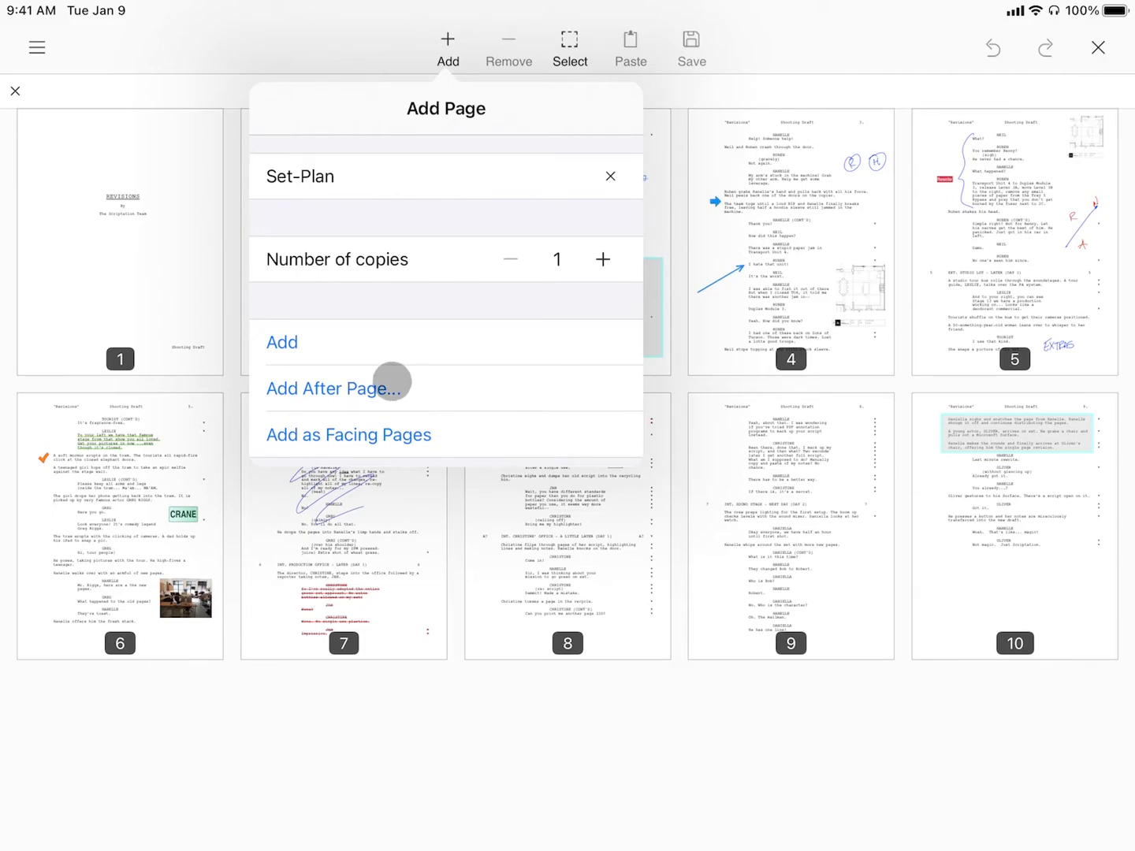
Step: Insert the Set-Plan page after page 1, save, and select page 1 for sides
click(281, 342)
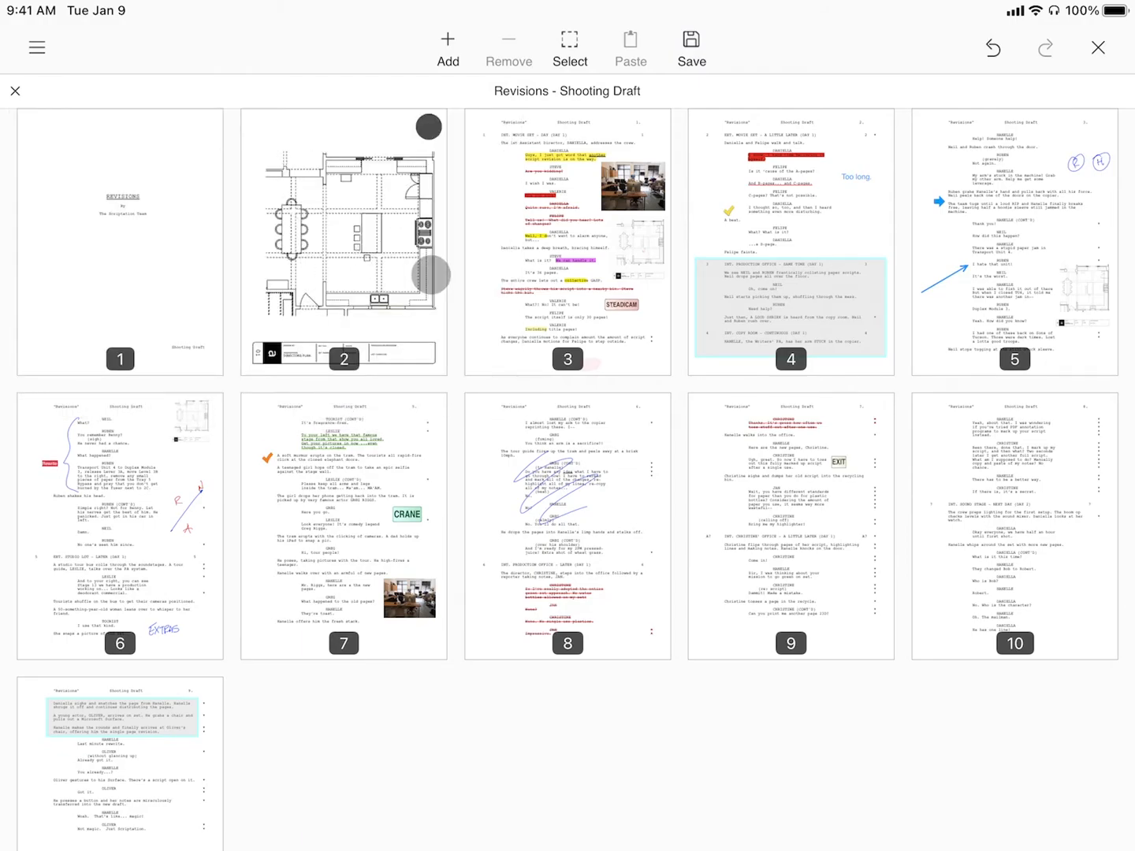
click(691, 48)
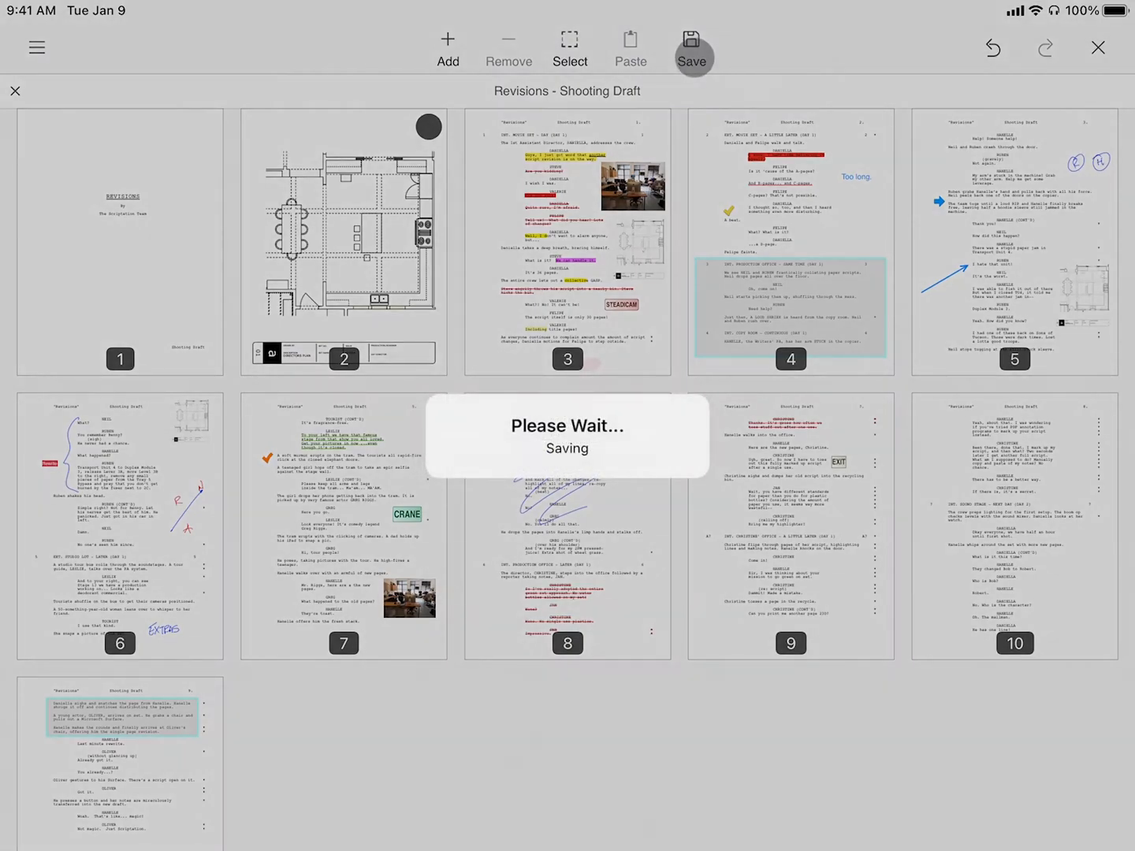
click(692, 48)
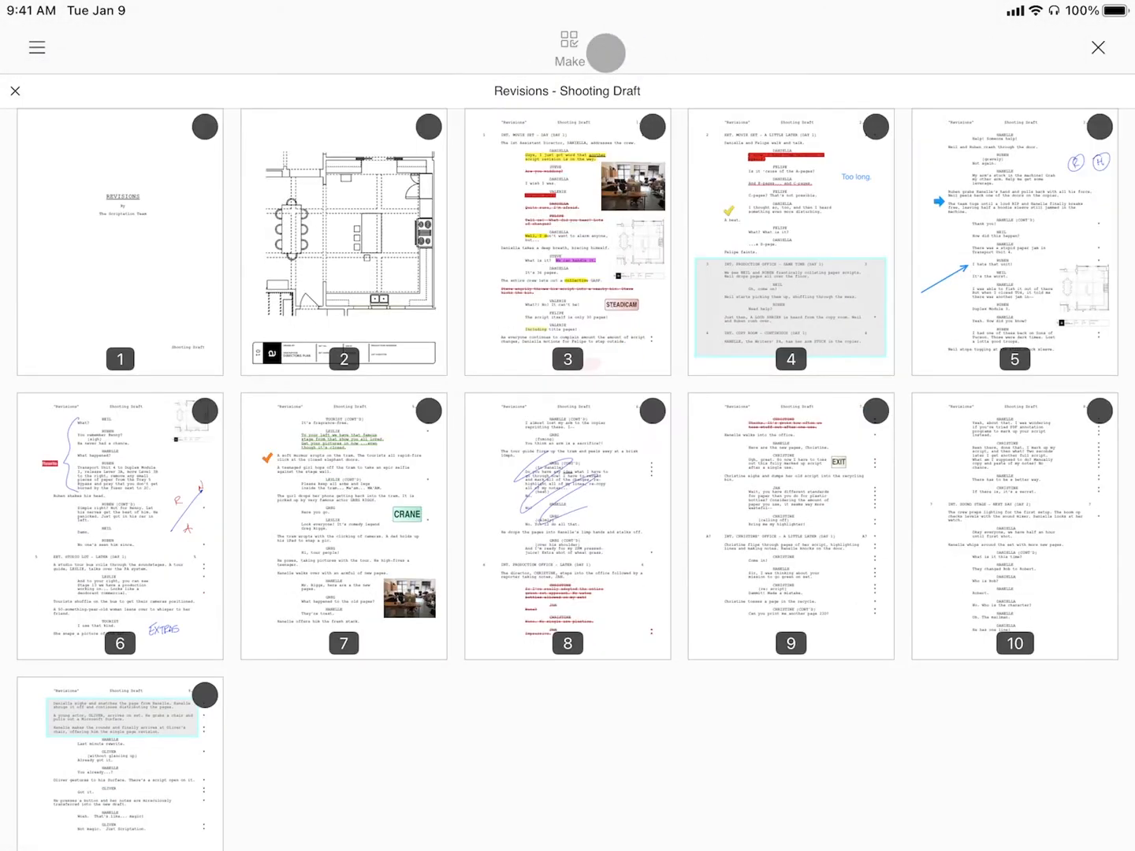
click(205, 126)
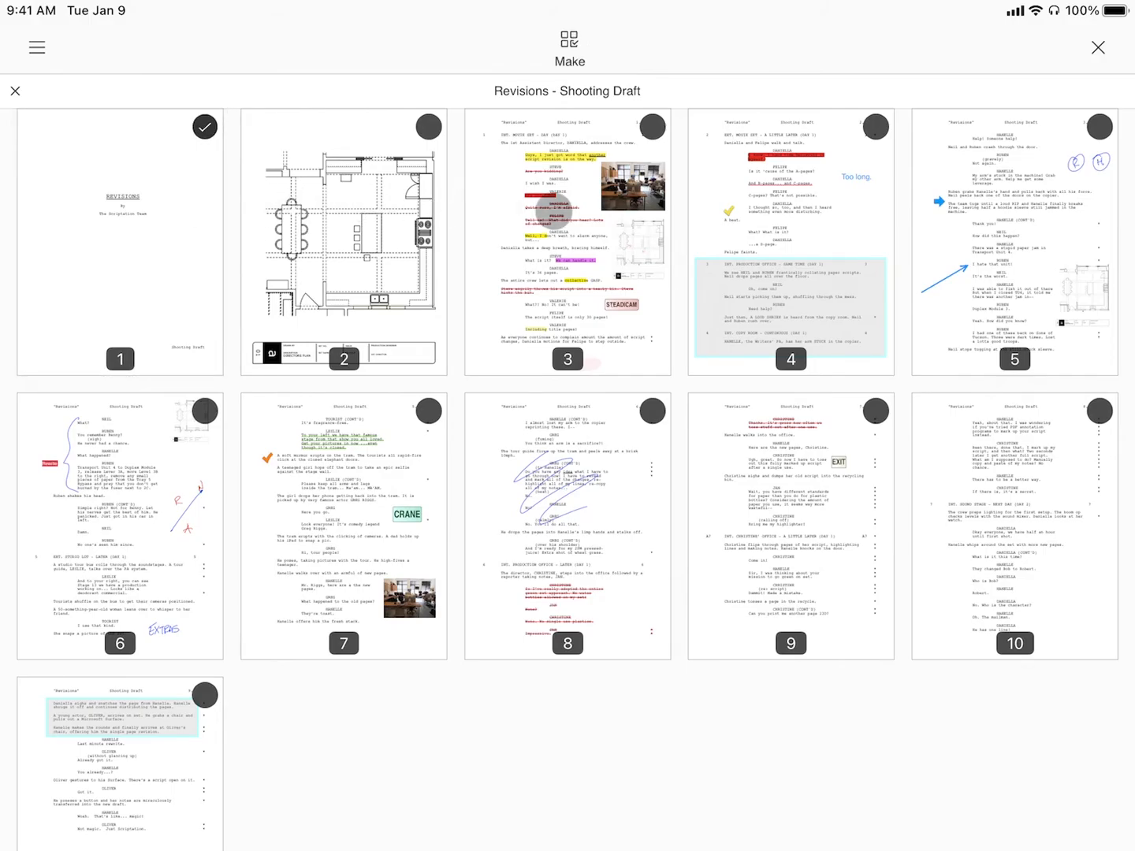